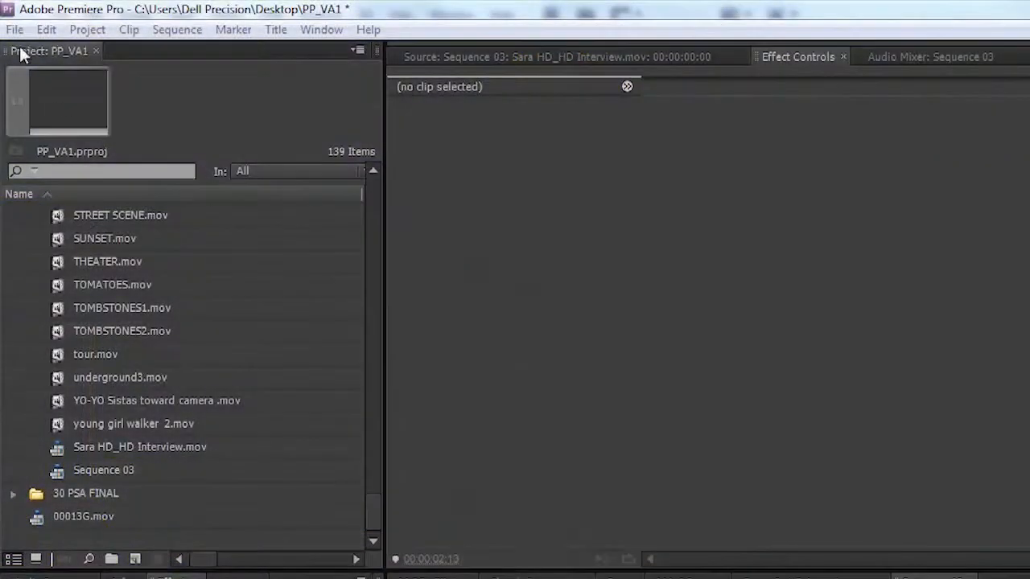
# Create a Photoshop still via File > New, accept video settings, and save it as Exterior 2 in Graphics.
pyautogui.click(13, 29)
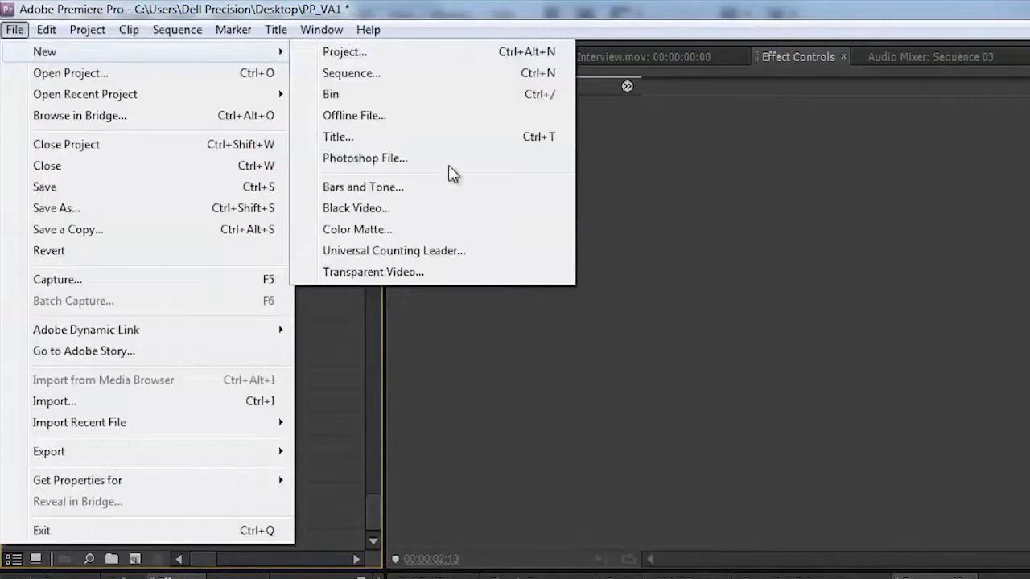
pyautogui.click(364, 158)
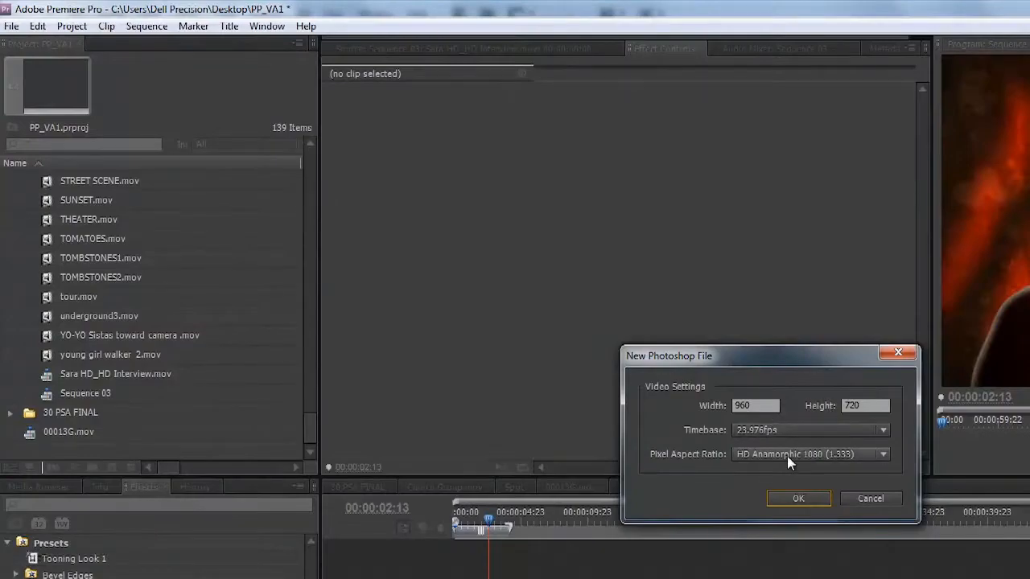
pyautogui.moveTo(779, 509)
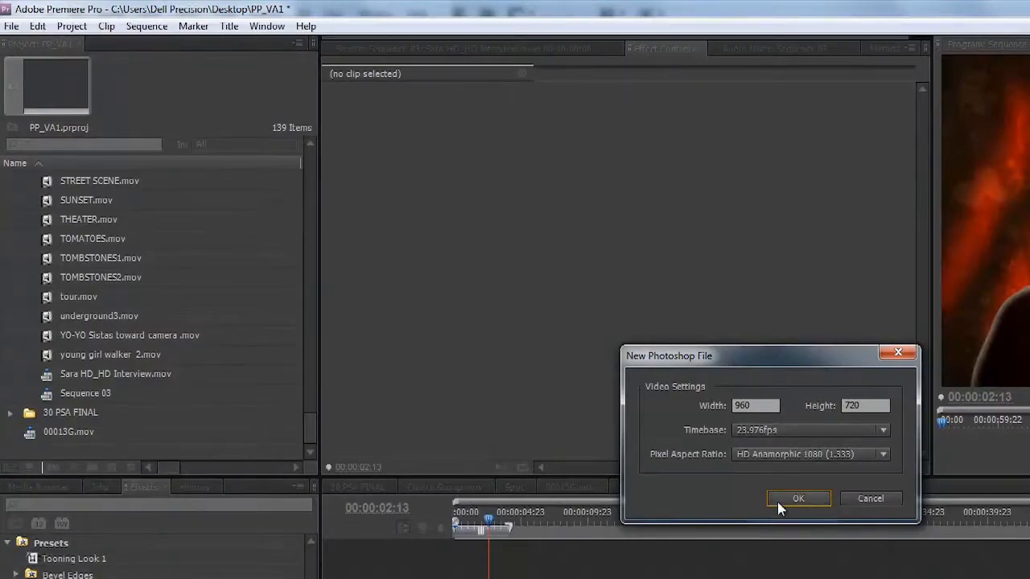
pyautogui.click(798, 499)
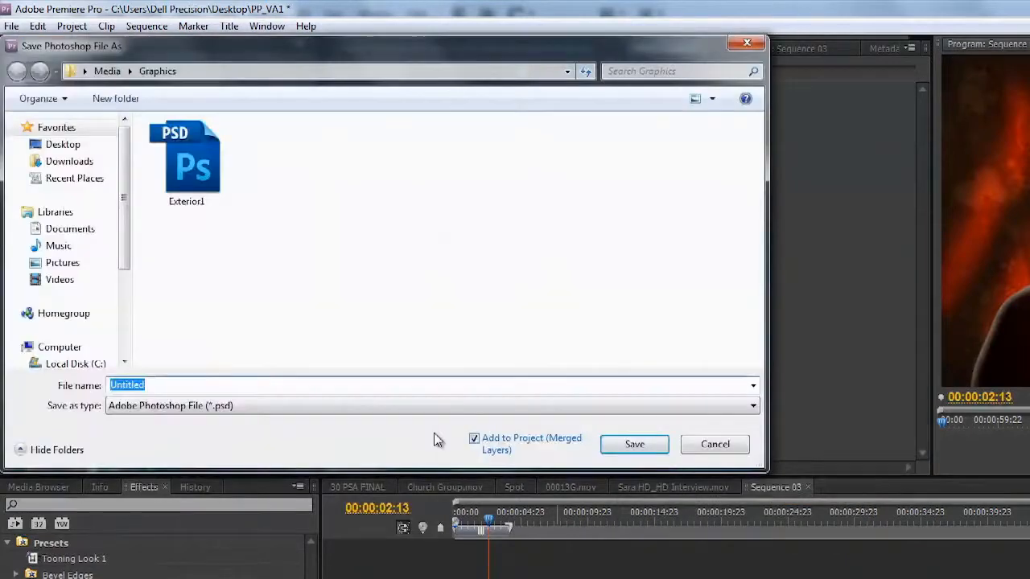
pyautogui.moveTo(312, 433)
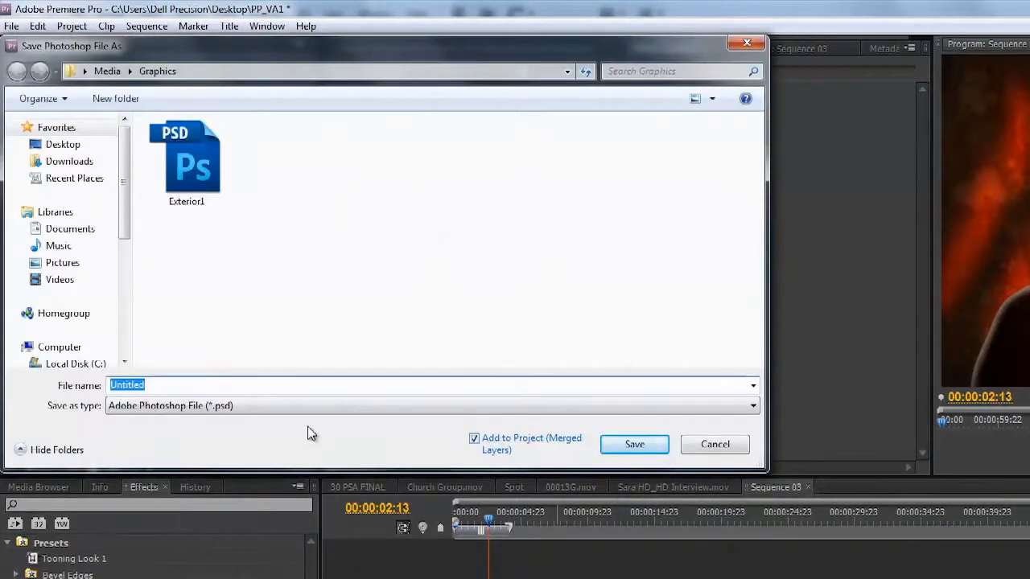
pyautogui.write('Exterior 2')
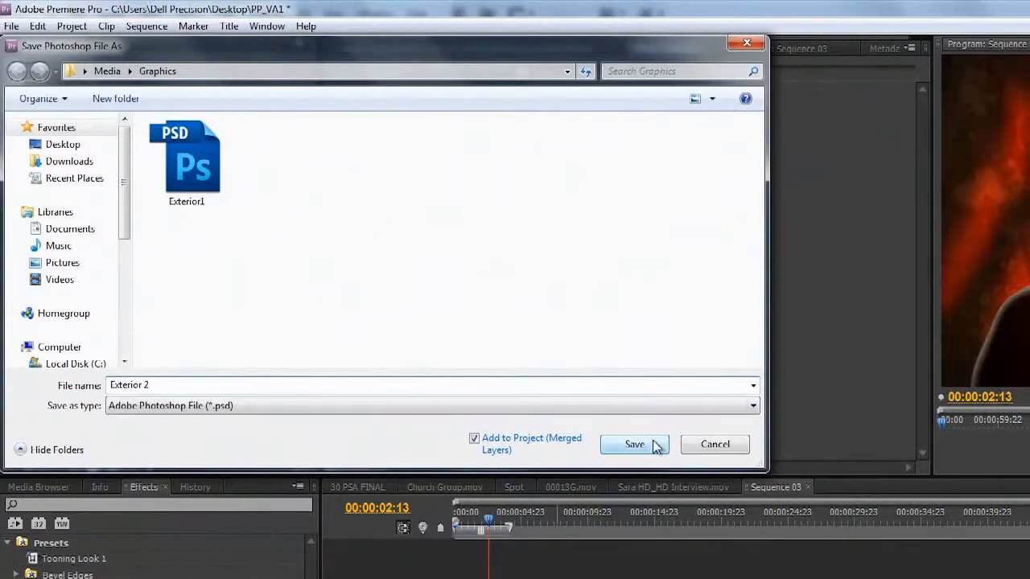
pyautogui.click(634, 444)
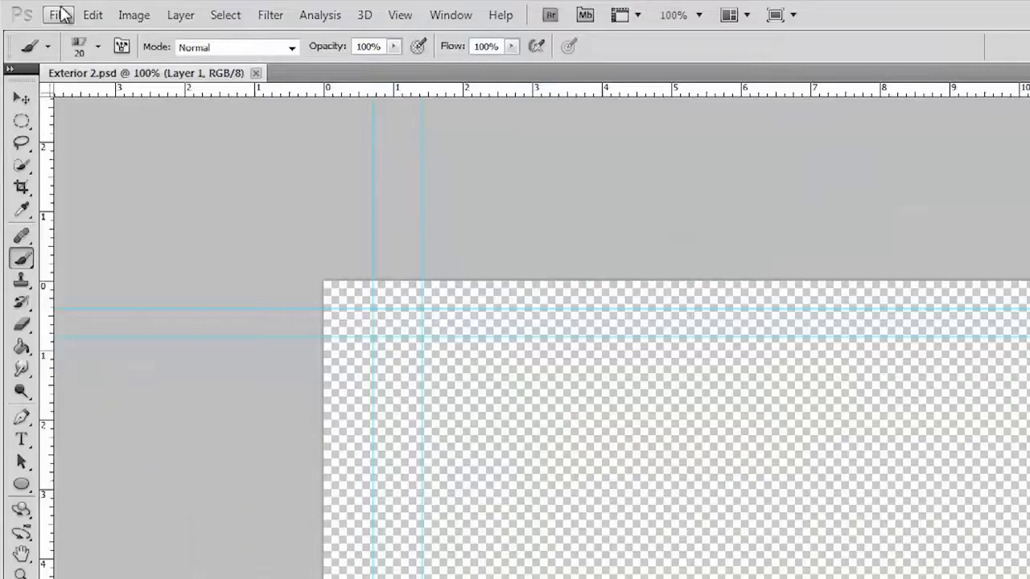
# Place the raw photo _DSC9474 from the Desktop into the empty Exterior 2 document.
pyautogui.click(58, 15)
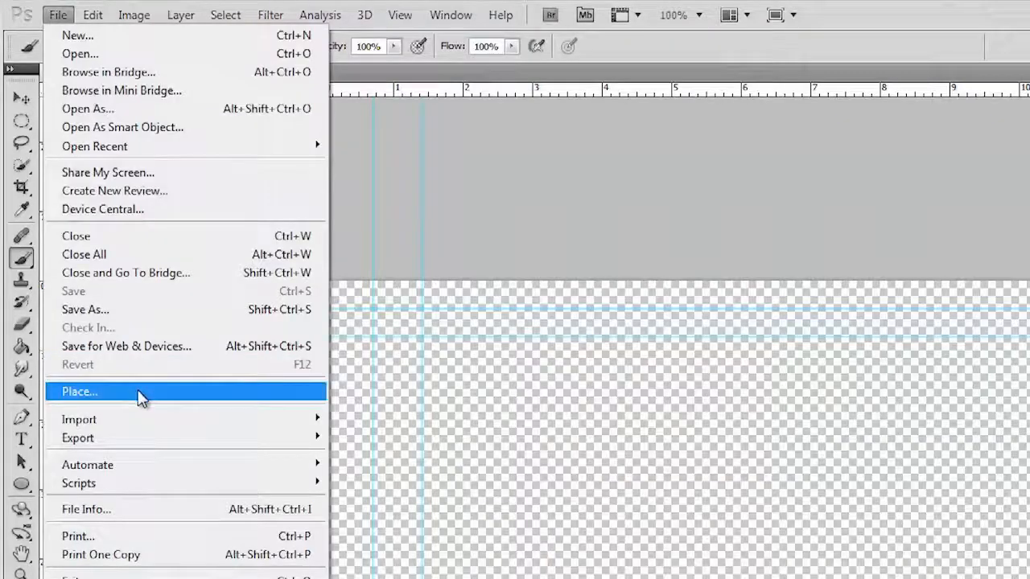
pyautogui.click(78, 393)
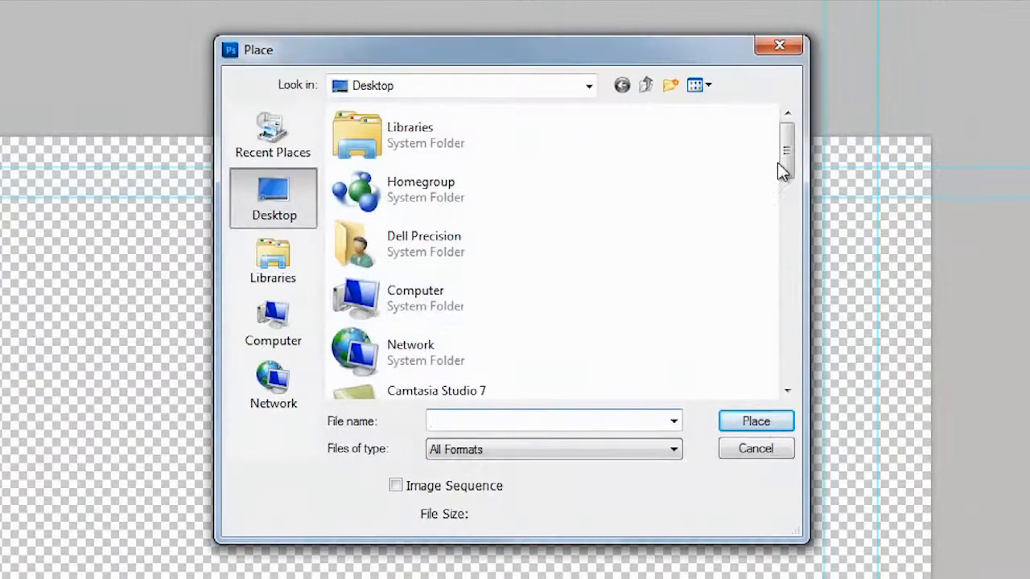
pyautogui.moveTo(785, 148); pyautogui.dragTo(786, 260)
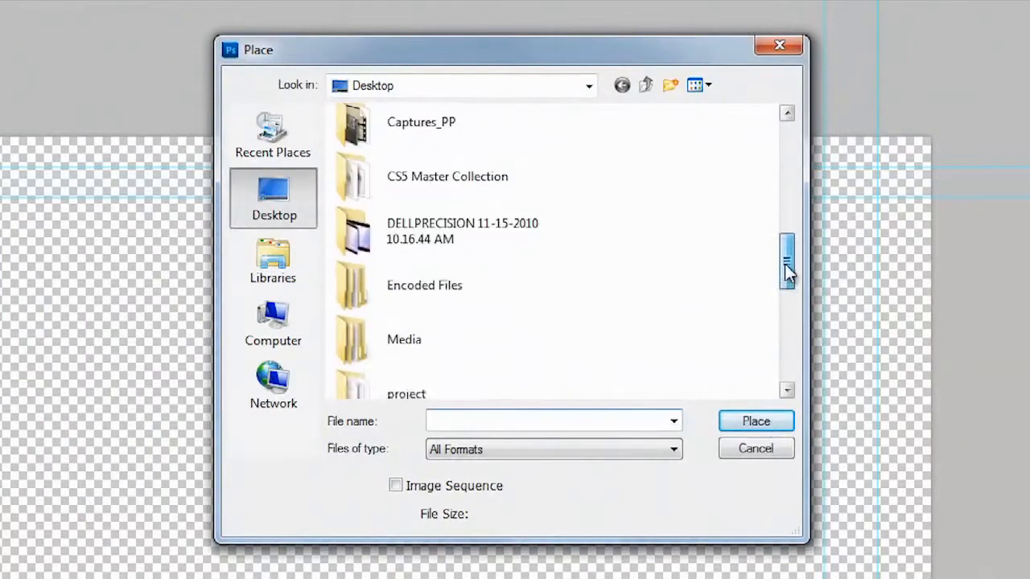
pyautogui.click(415, 286)
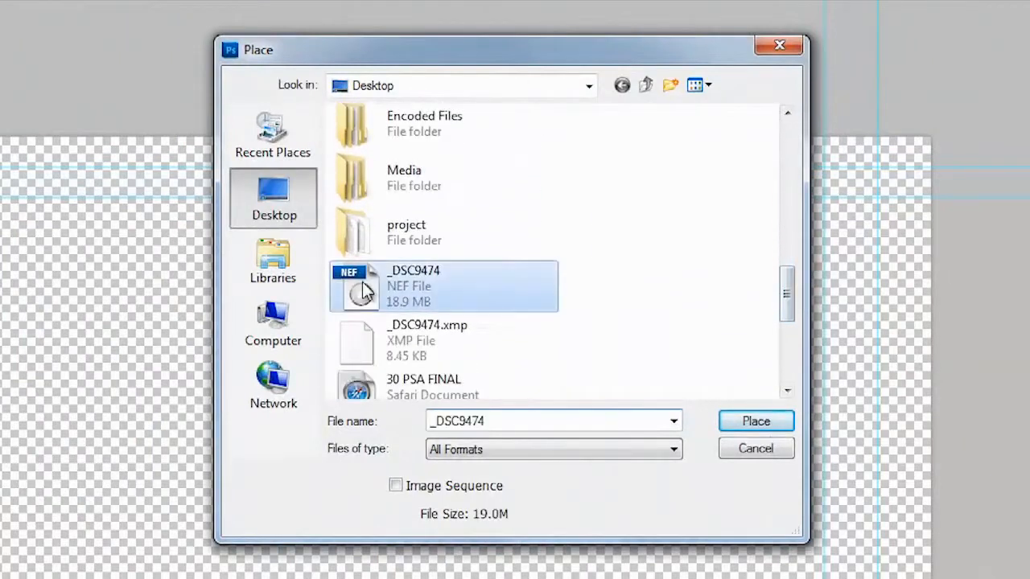
pyautogui.click(757, 420)
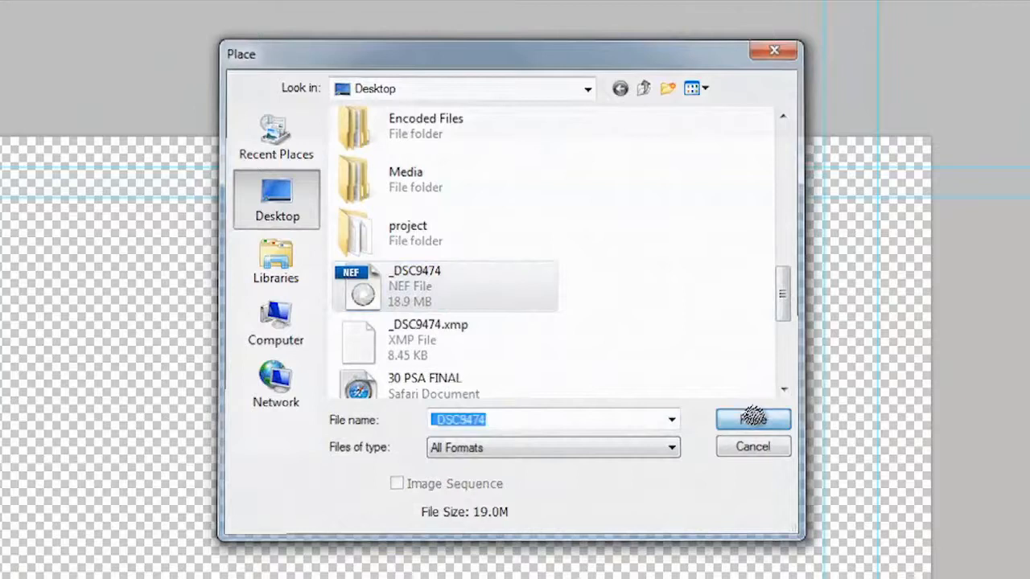
pyautogui.click(753, 418)
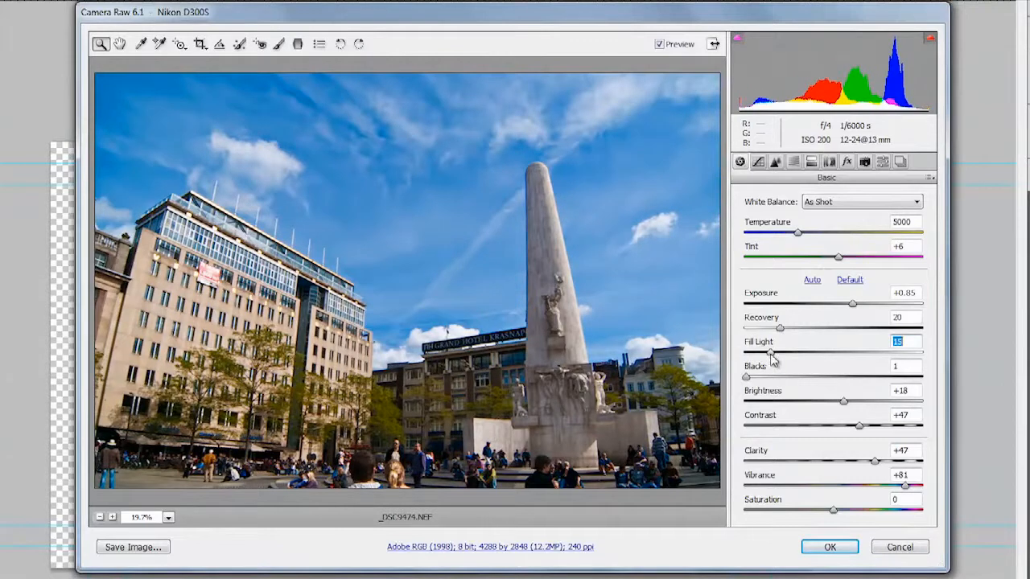
# Raise Fill Light to 25 in Camera Raw to lift shadows, then accept the adjustments.
pyautogui.moveTo(771, 354); pyautogui.dragTo(791, 354)
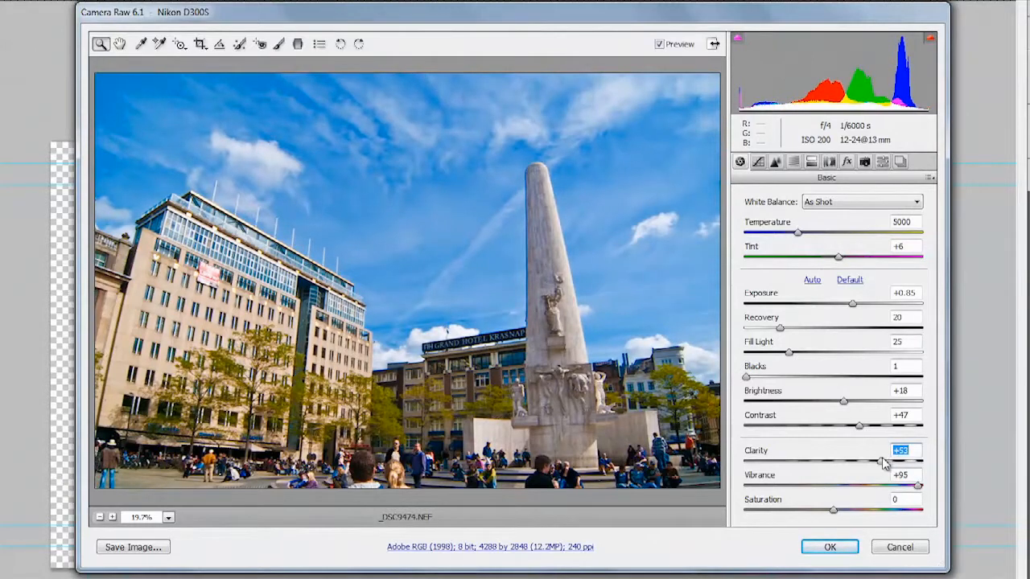
pyautogui.click(835, 547)
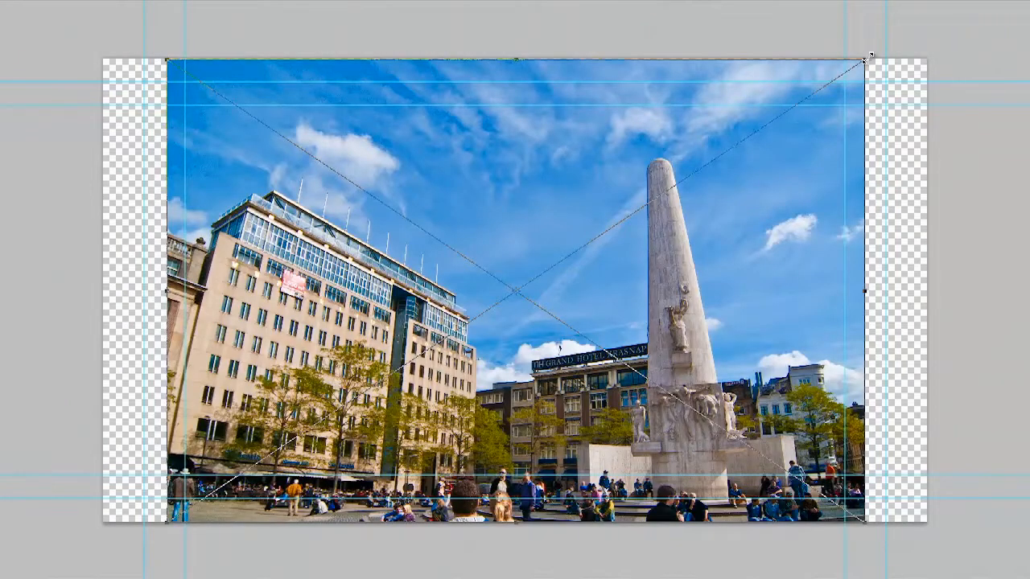
# Enlarge the placed photo to cover the canvas, save over Exterior 2.psd, and return to Premiere Pro.
pyautogui.moveTo(866, 61); pyautogui.dragTo(921, 20)
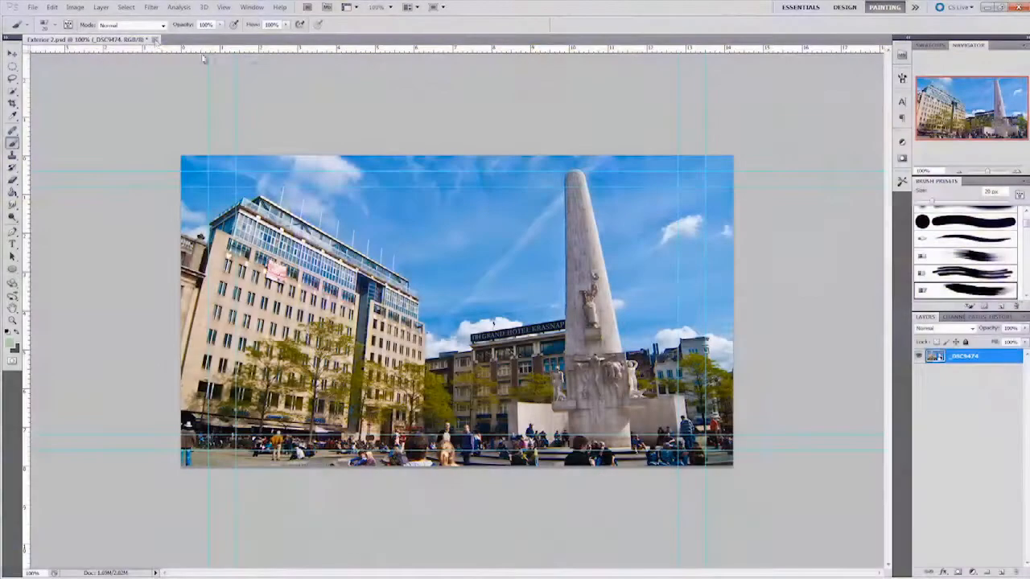
pyautogui.click(151, 38)
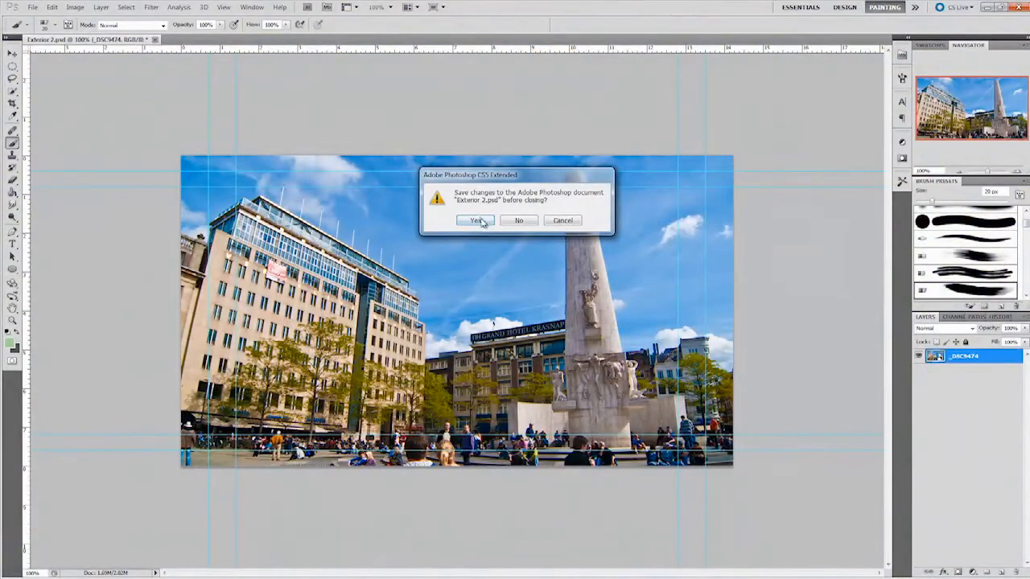
pyautogui.click(478, 220)
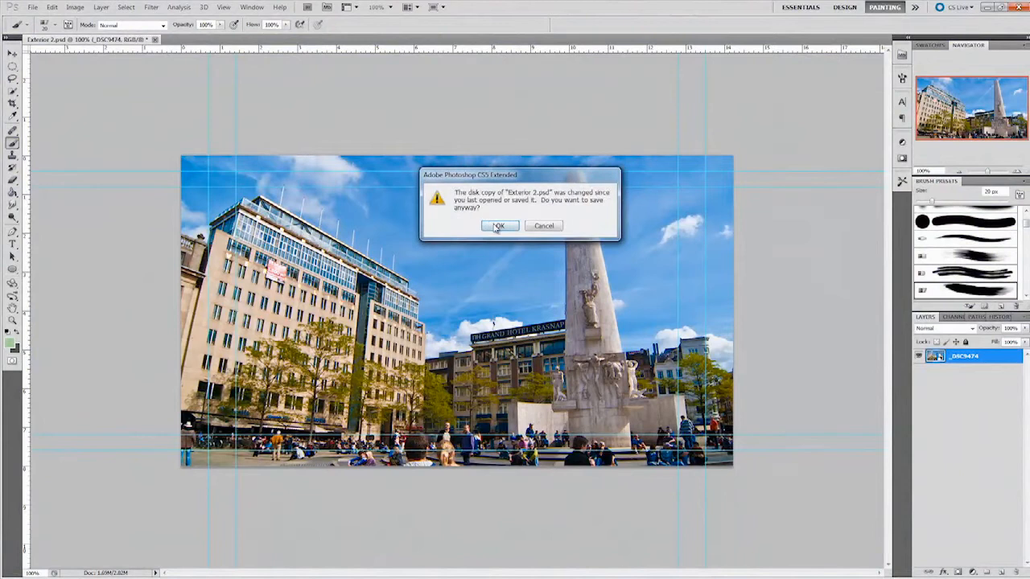
pyautogui.click(499, 225)
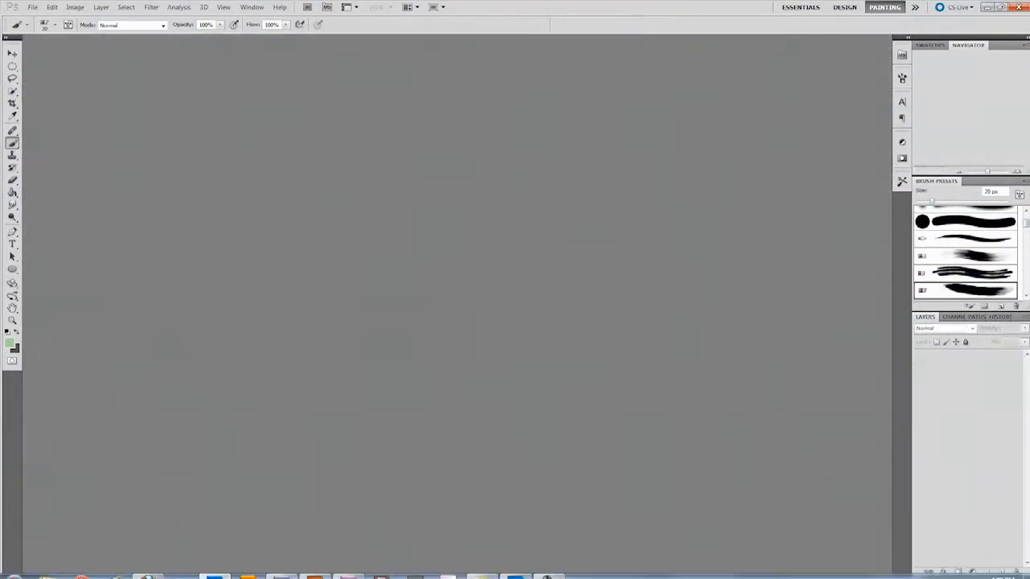
pyautogui.click(344, 567)
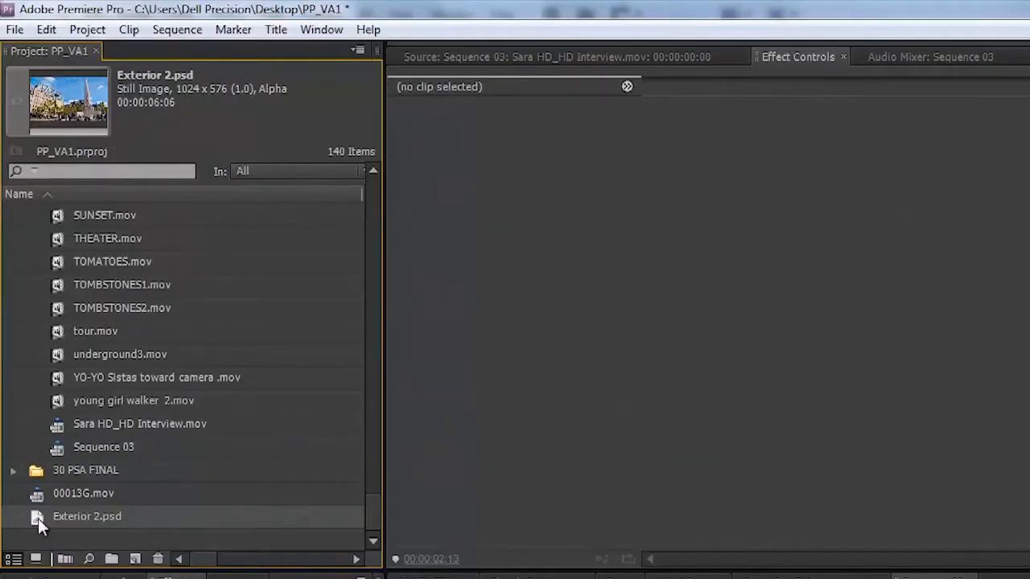
# Drag Exterior 2.psd from the Project panel onto the Video 2 track above the Sara HD clip.
pyautogui.moveTo(87, 515); pyautogui.dragTo(700, 270)
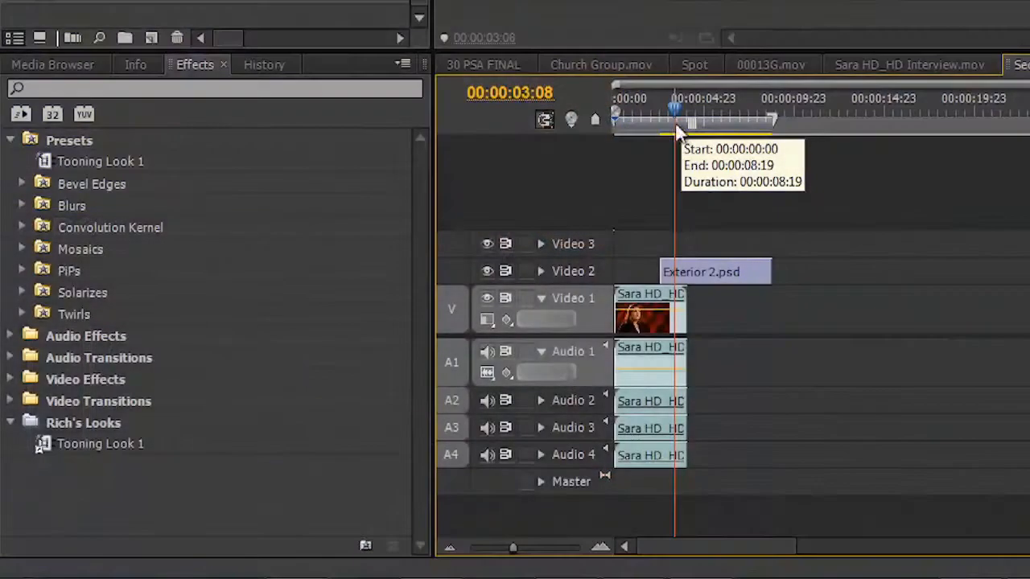
# Choose Edit in Adobe Photoshop on the Exterior 2.psd timeline clip to reopen it.
pyautogui.rightClick(698, 271)
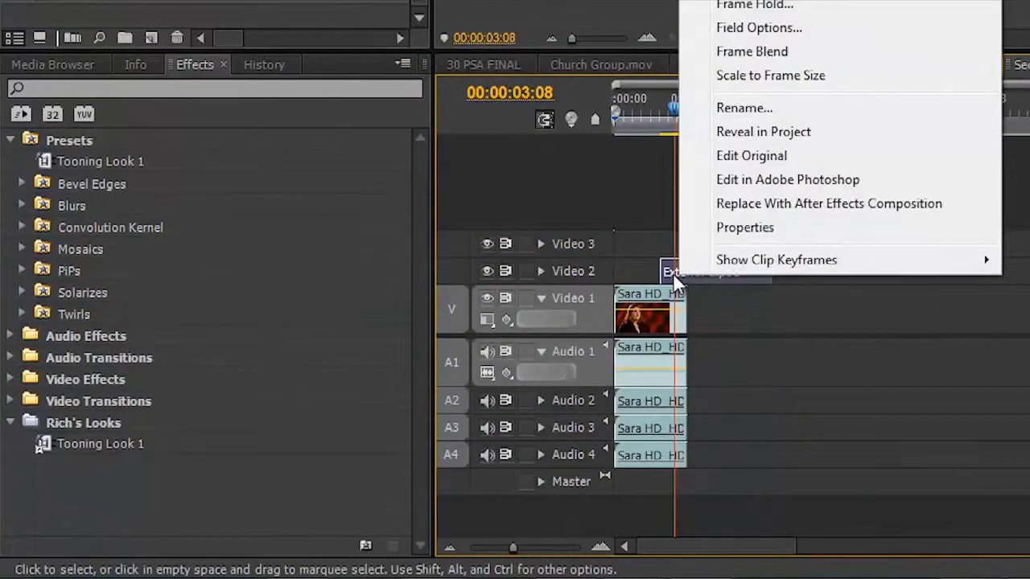
pyautogui.moveTo(786, 180)
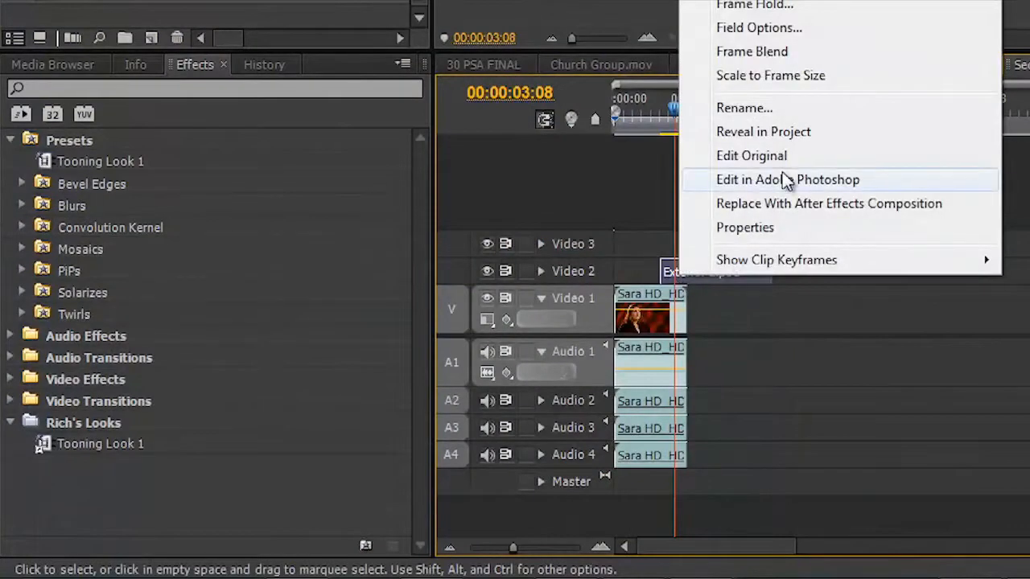
pyautogui.click(788, 180)
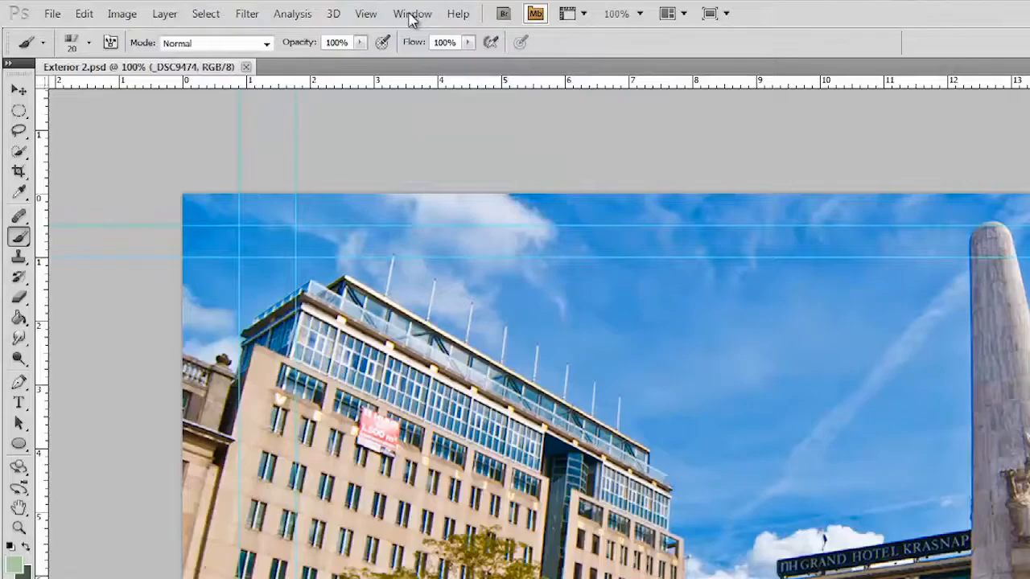
# Add a Curves adjustment bent upward to brighten midtones, then return to Premiere Pro.
pyautogui.click(412, 13)
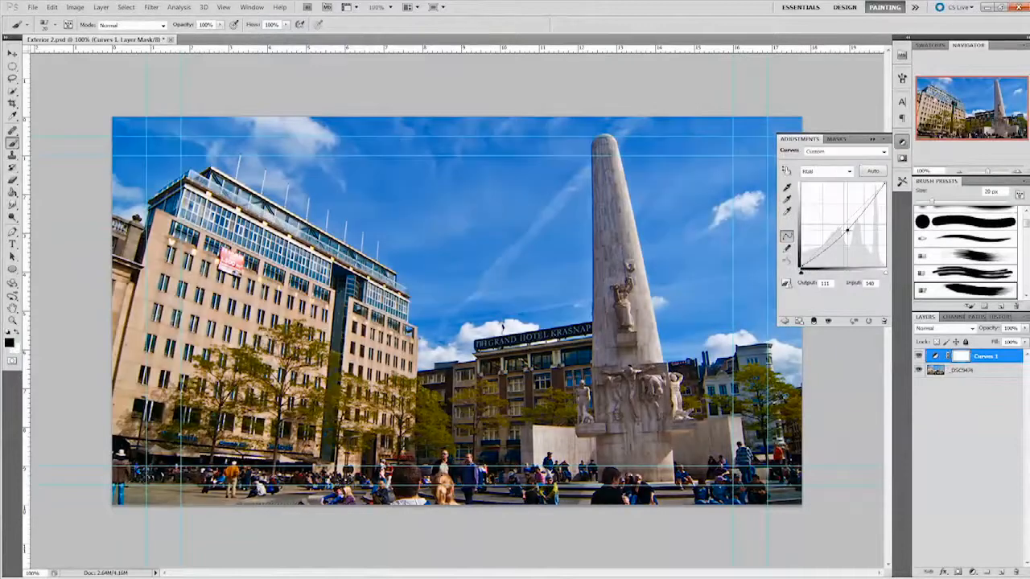
pyautogui.moveTo(847, 231); pyautogui.dragTo(847, 229)
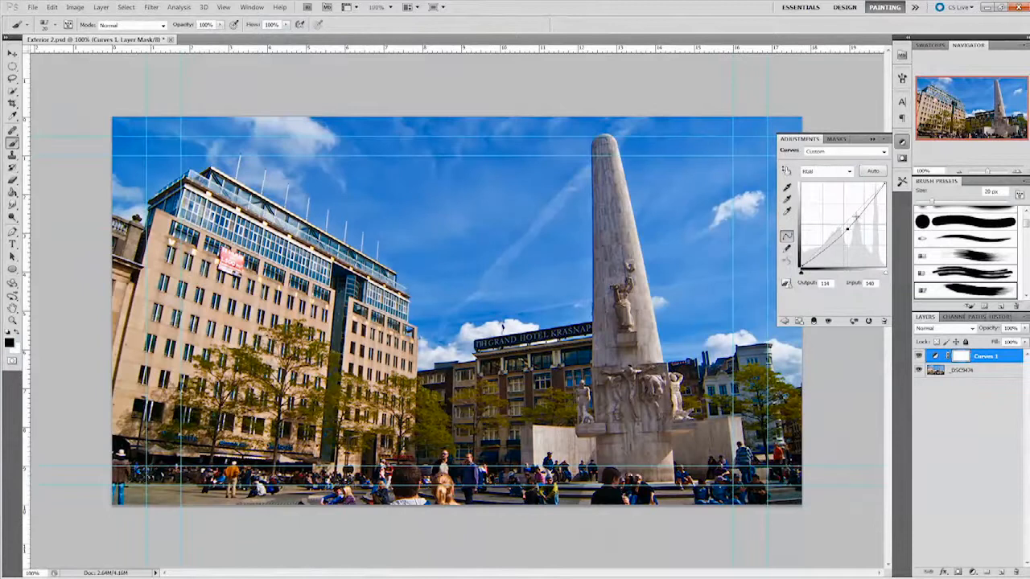
pyautogui.moveTo(846, 232); pyautogui.dragTo(863, 208)
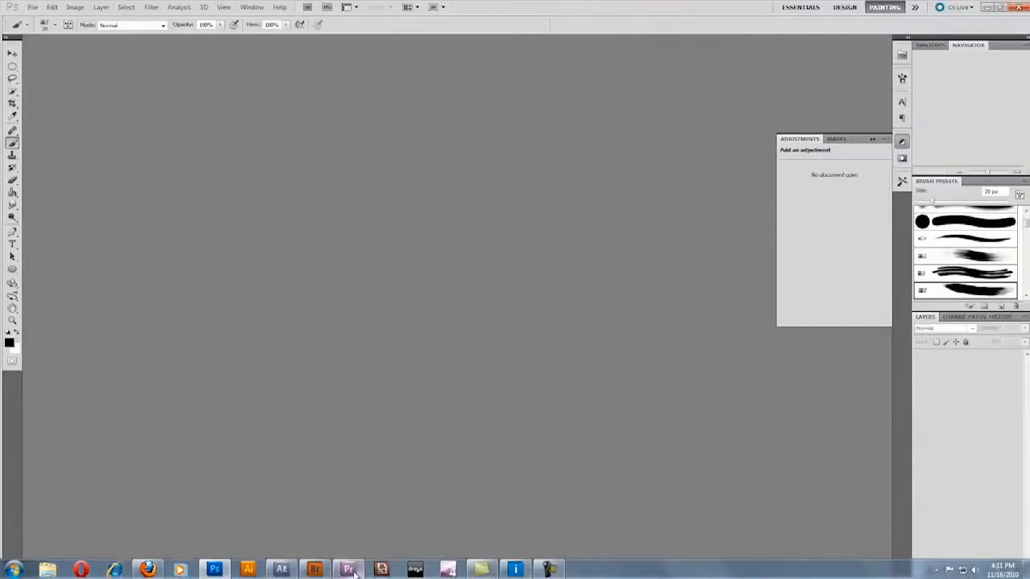
pyautogui.click(347, 566)
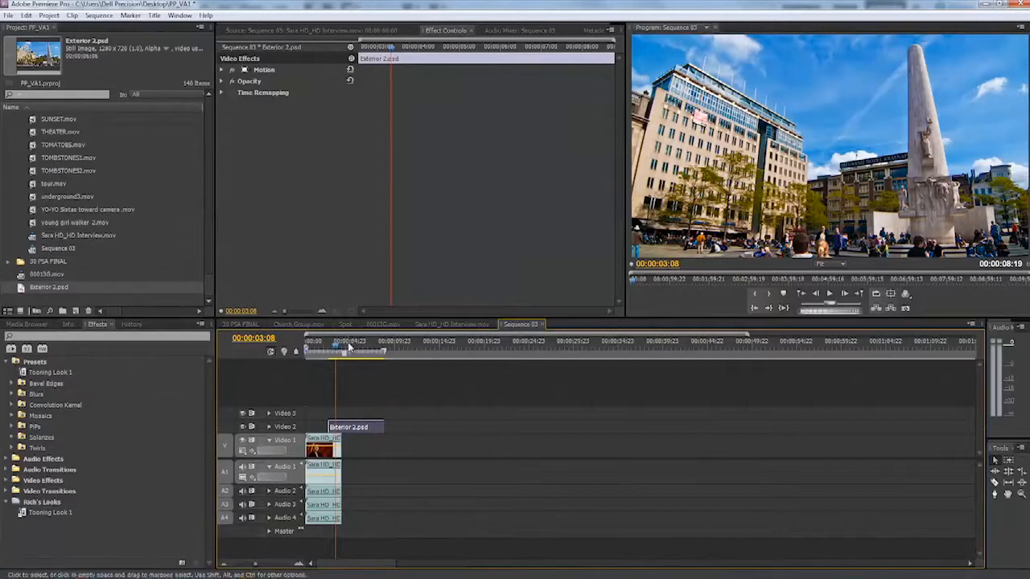